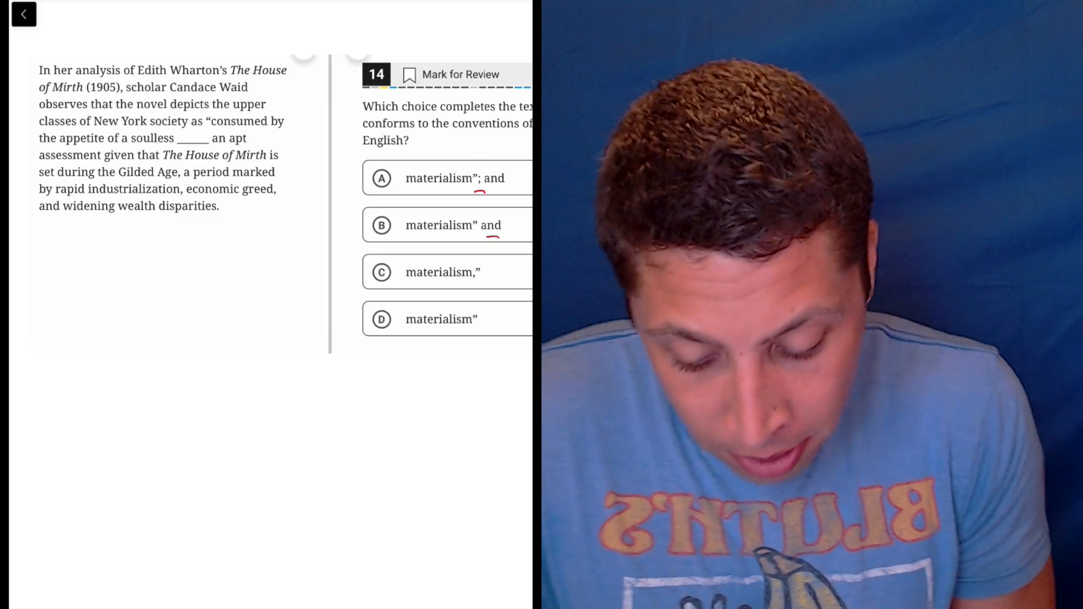
- Highlight the opening clause through '(1905)' in pink and 'scholar Candace Waid observes that' in green
drag(40, 70, 287, 70)
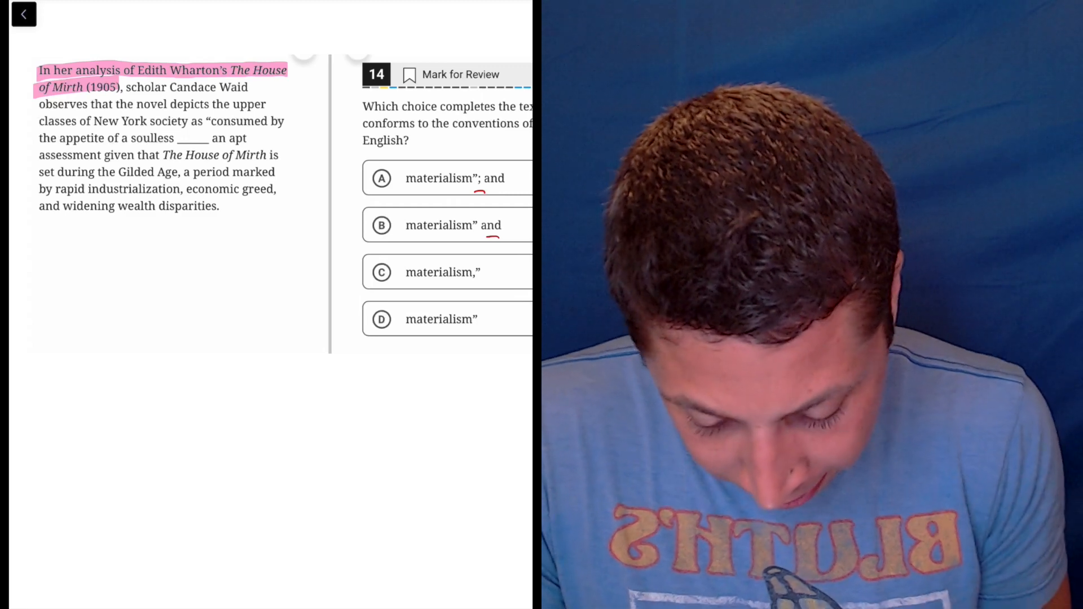
drag(127, 87, 103, 104)
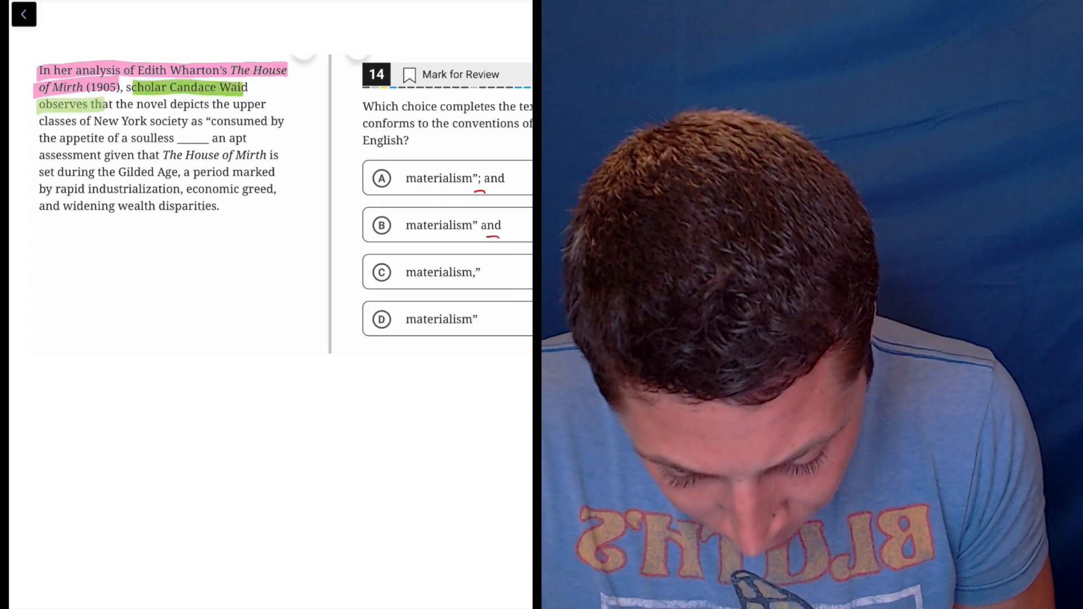